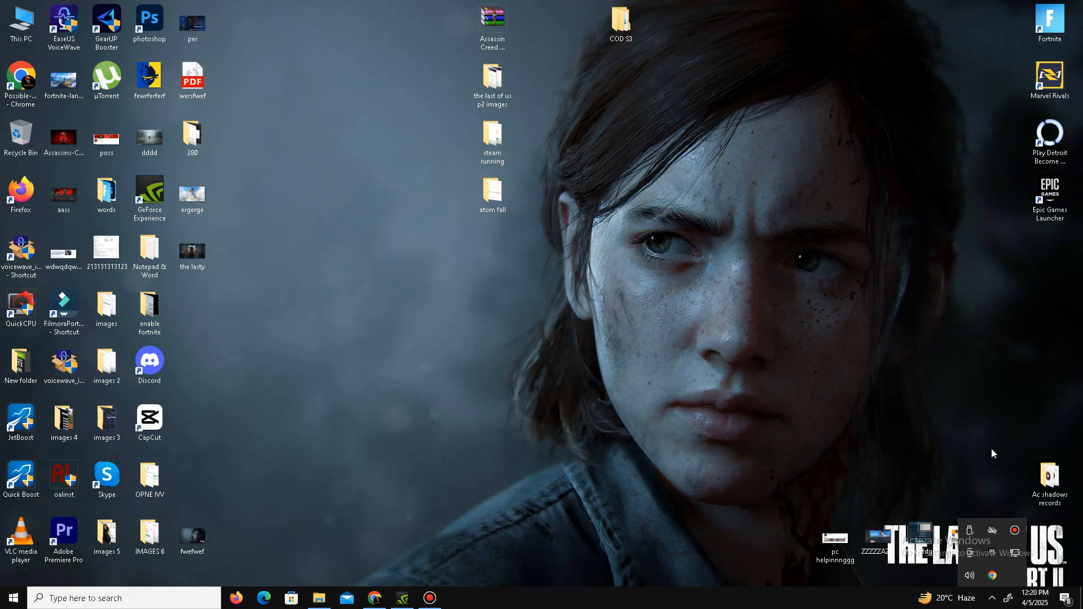
{"action": "mouse_move", "coordinate": [675, 382]}
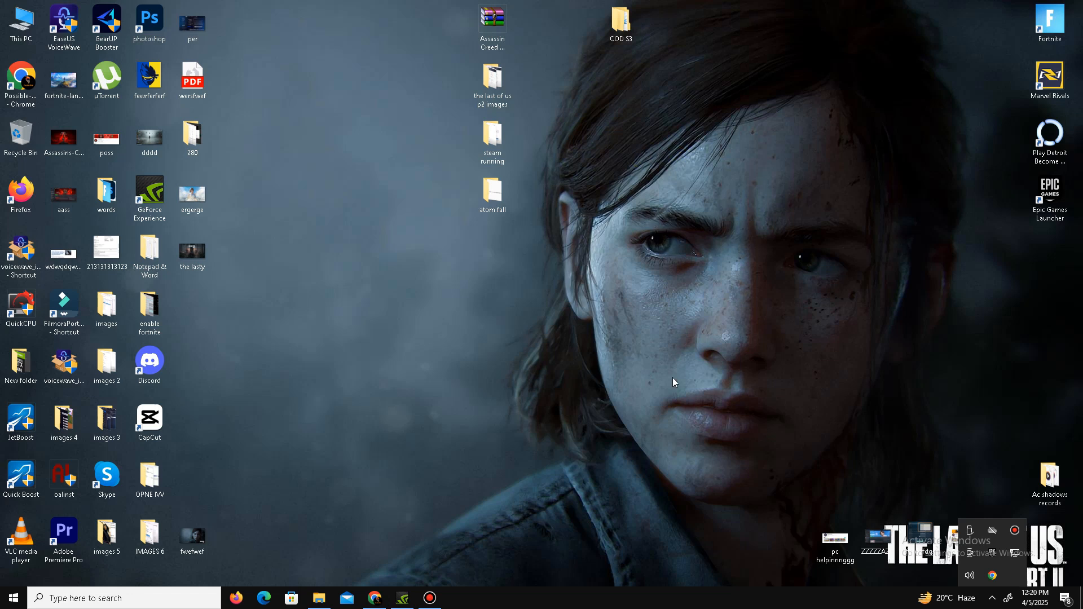
Check the graphics driver in GeForce Experience and close it
{"action": "double_click", "coordinate": [149, 194]}
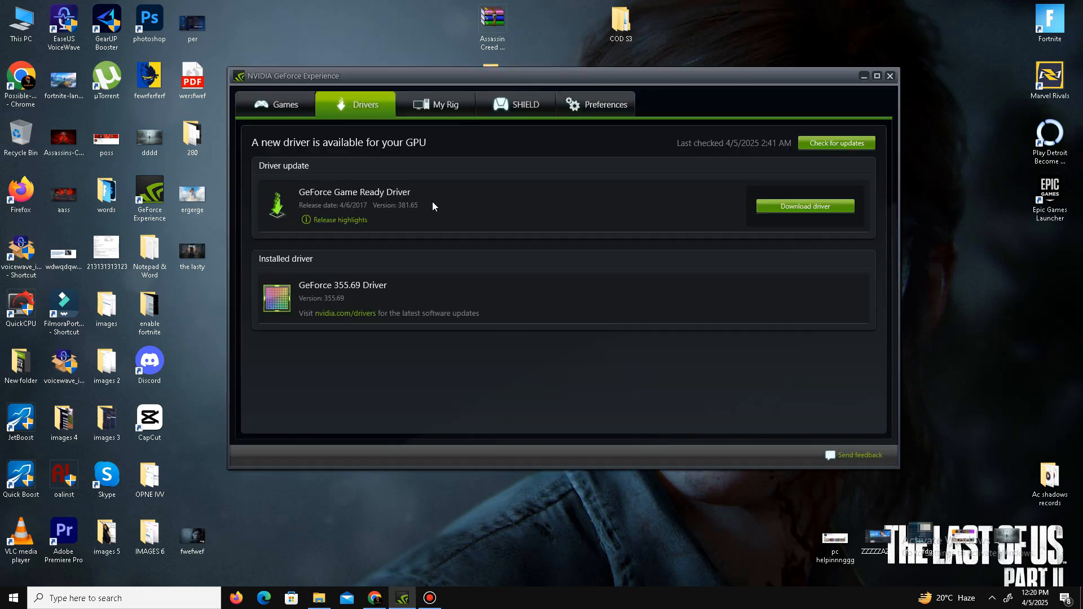
{"action": "mouse_move", "coordinate": [460, 327]}
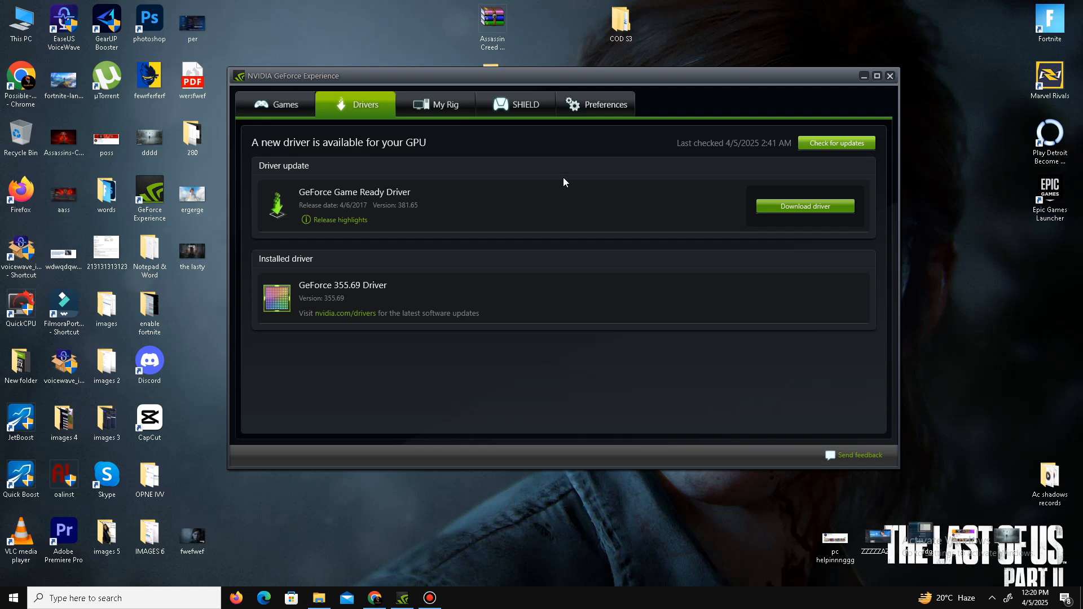
{"action": "mouse_move", "coordinate": [720, 112]}
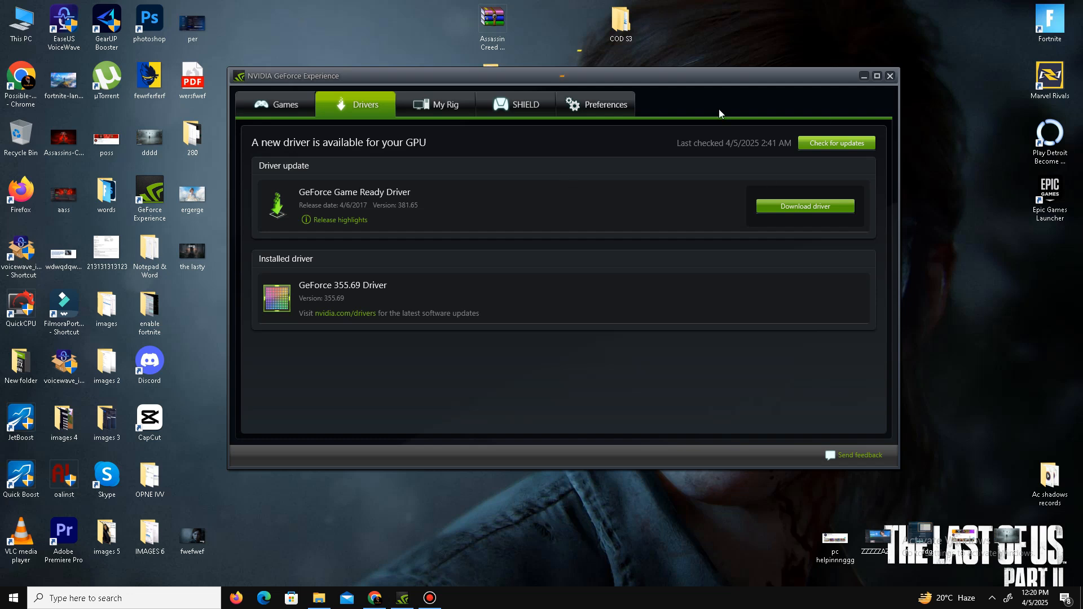
{"action": "left_click", "coordinate": [890, 76]}
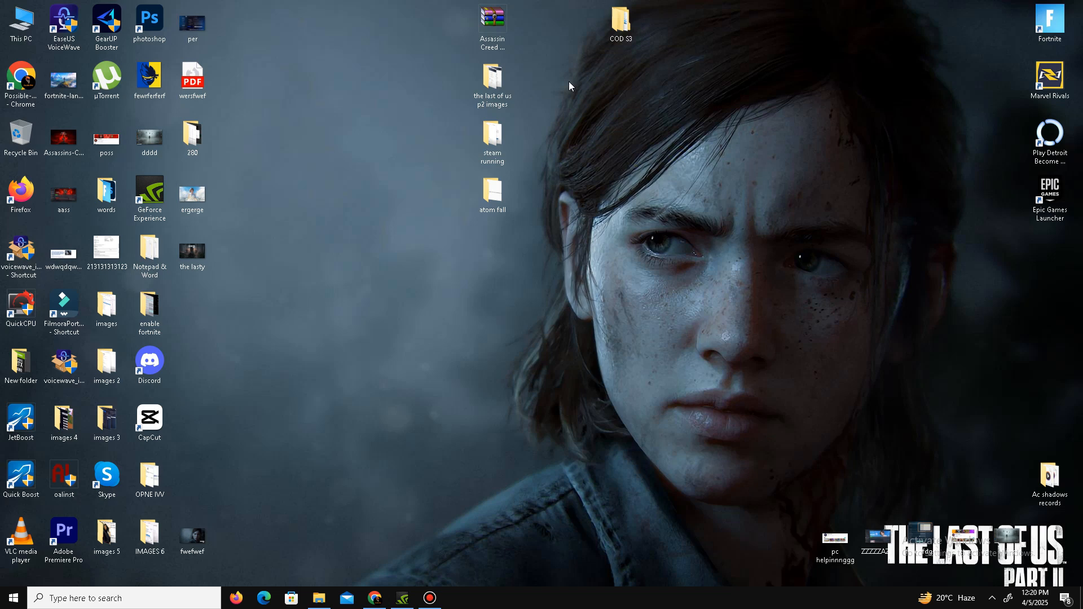
Run the DirectX 12 installer from COD S3 > DX, accepting the agreement and declining Bing Bar
{"action": "double_click", "coordinate": [619, 15]}
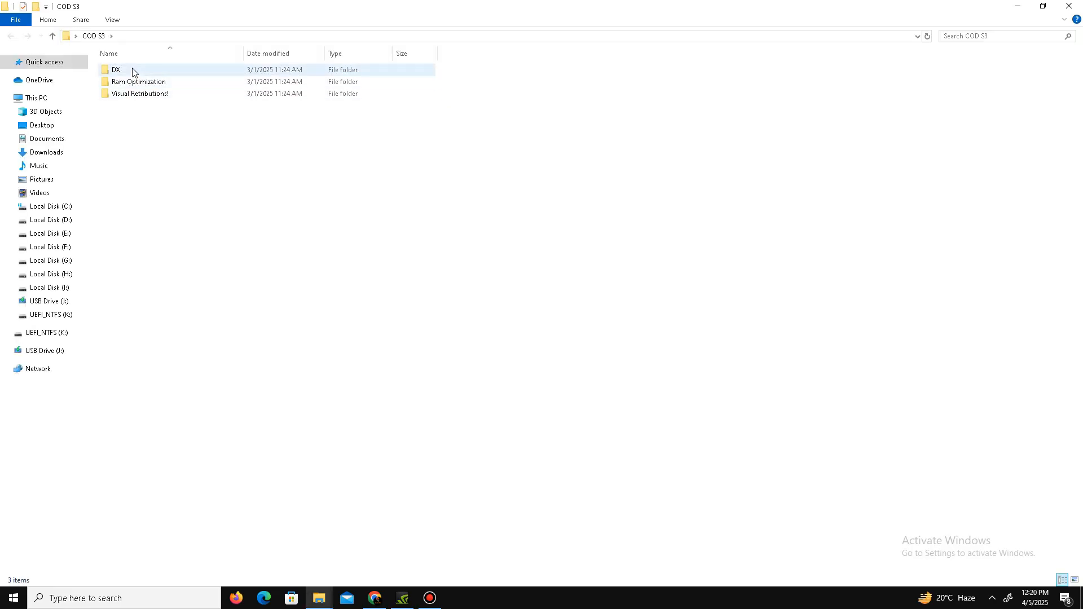
{"action": "double_click", "coordinate": [115, 69]}
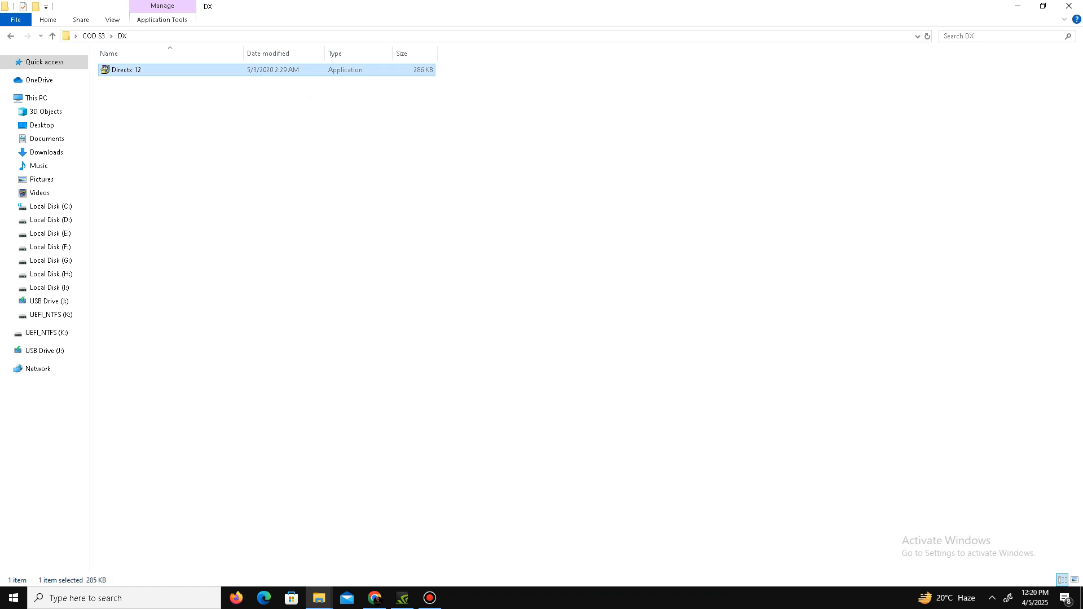
{"action": "double_click", "coordinate": [124, 70]}
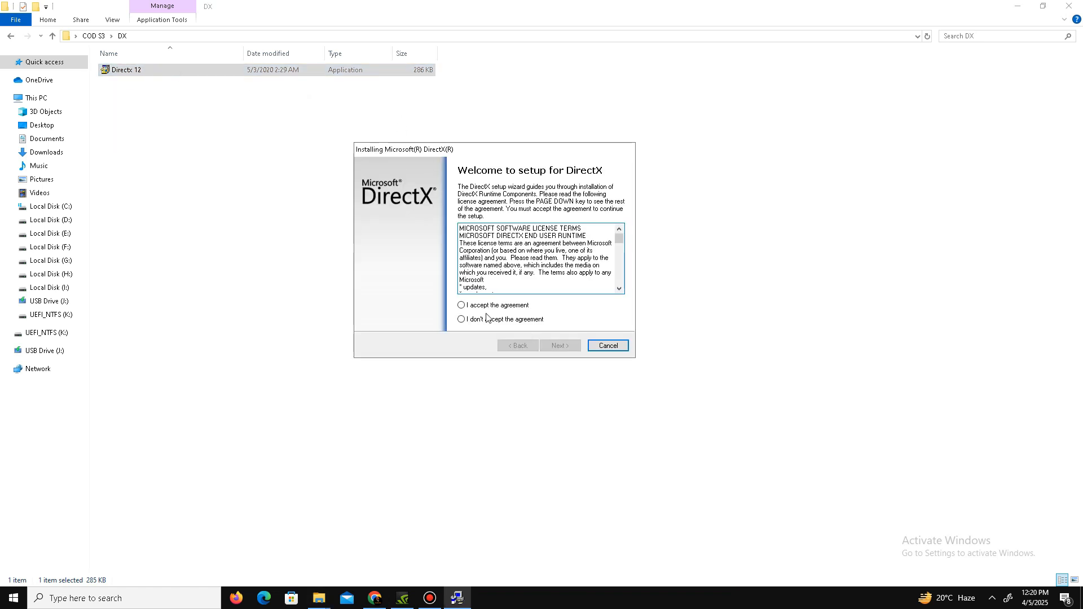
{"action": "left_click", "coordinate": [460, 305]}
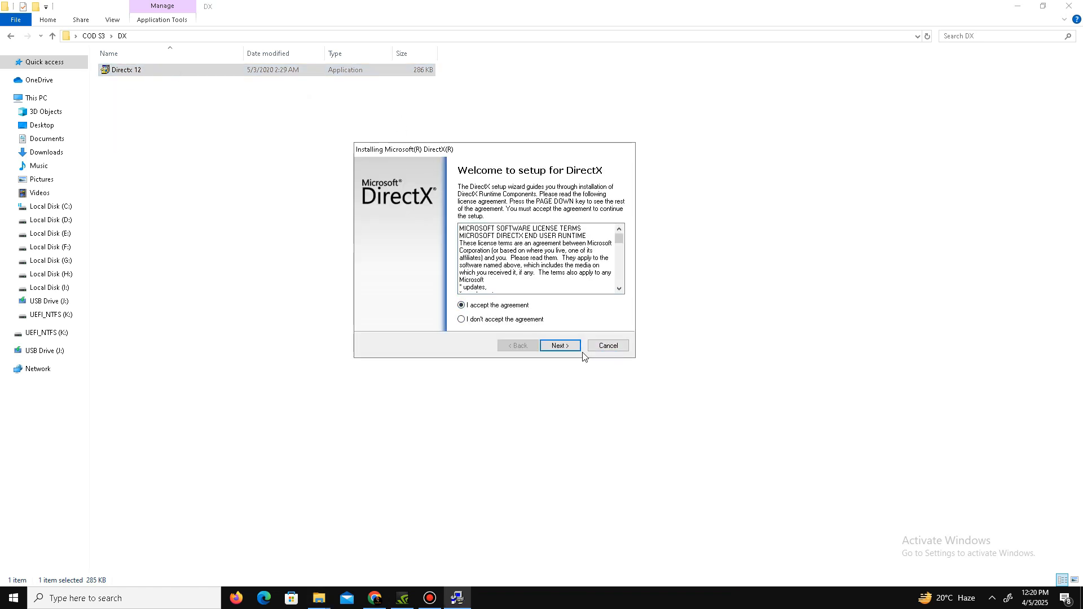
{"action": "left_click", "coordinate": [559, 345]}
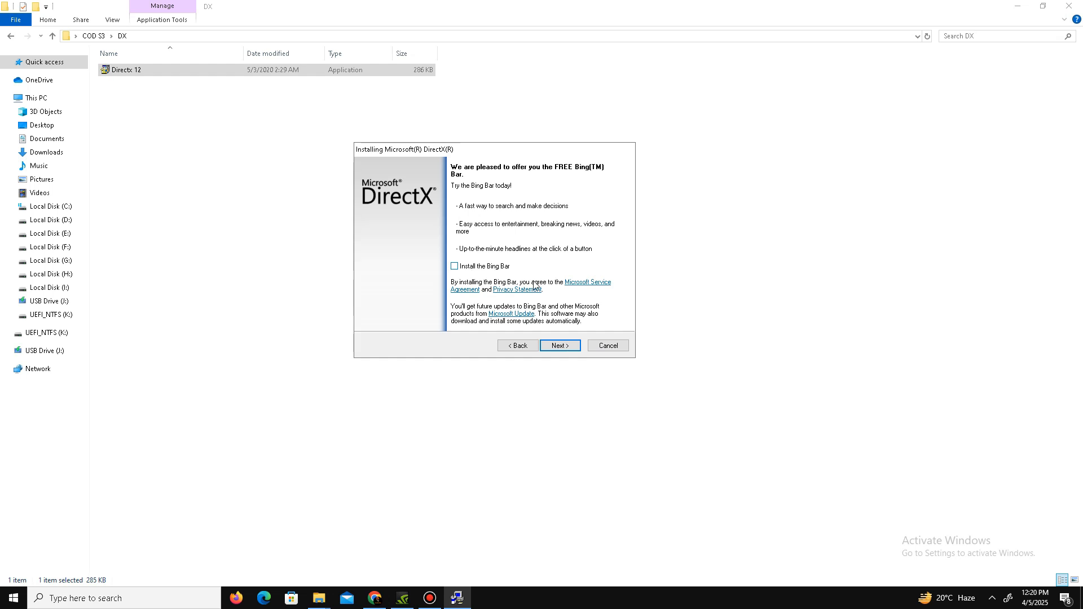
{"action": "left_click", "coordinate": [559, 346]}
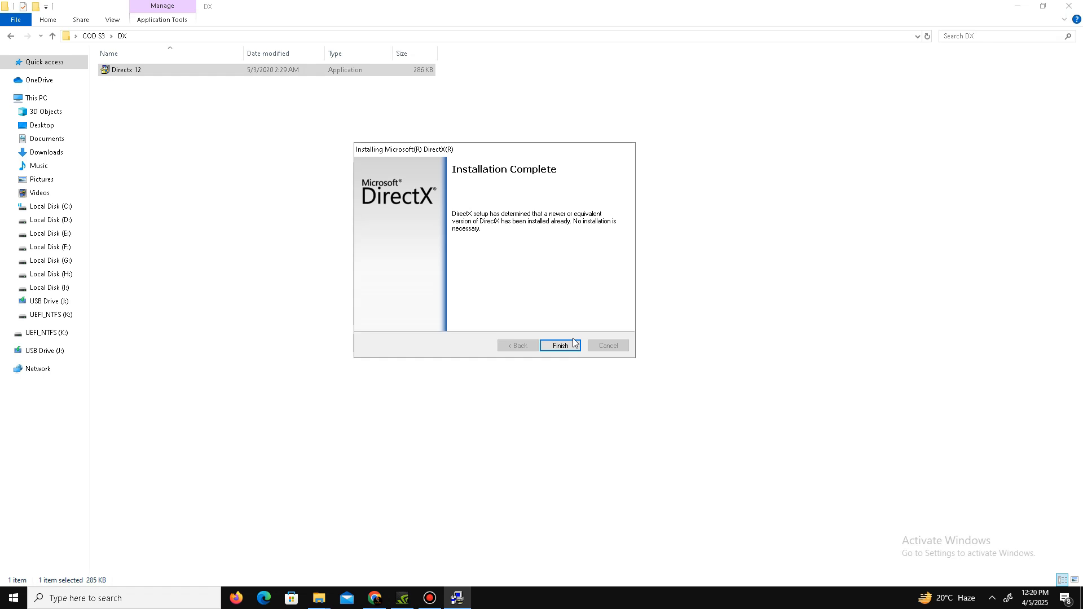
{"action": "left_click", "coordinate": [560, 345]}
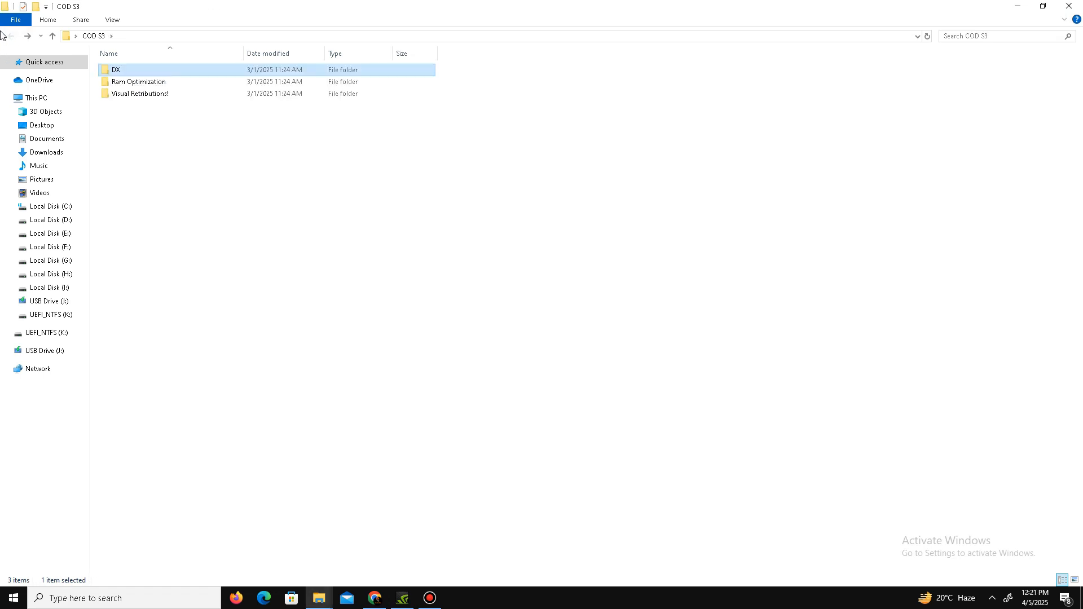
Run the install_all script in the Visual Retributions! folder to install every Visual C++ redistributable
{"action": "left_click", "coordinate": [138, 93]}
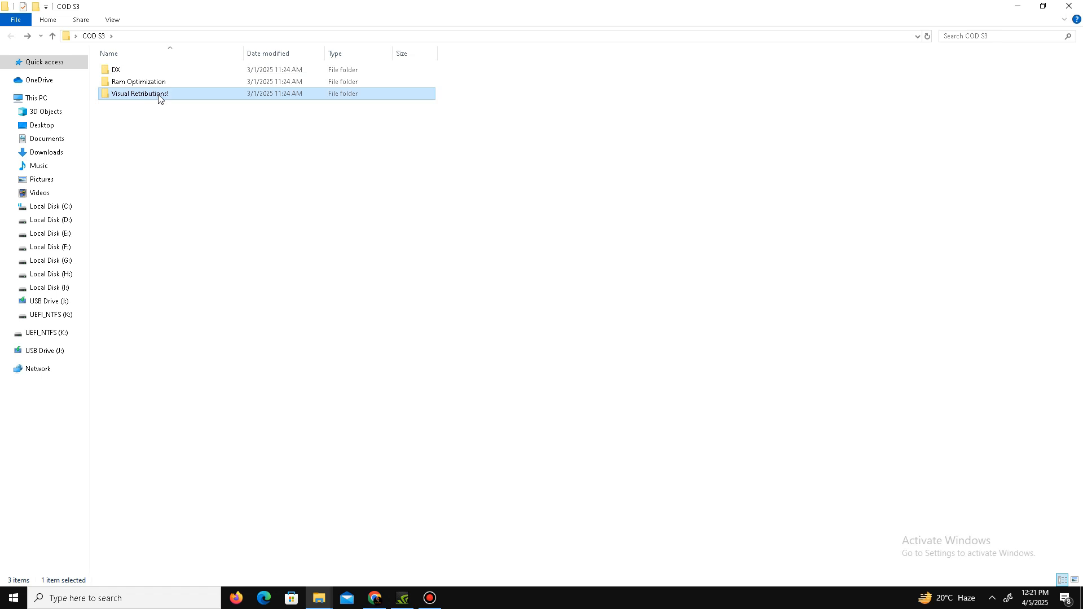
{"action": "double_click", "coordinate": [140, 93]}
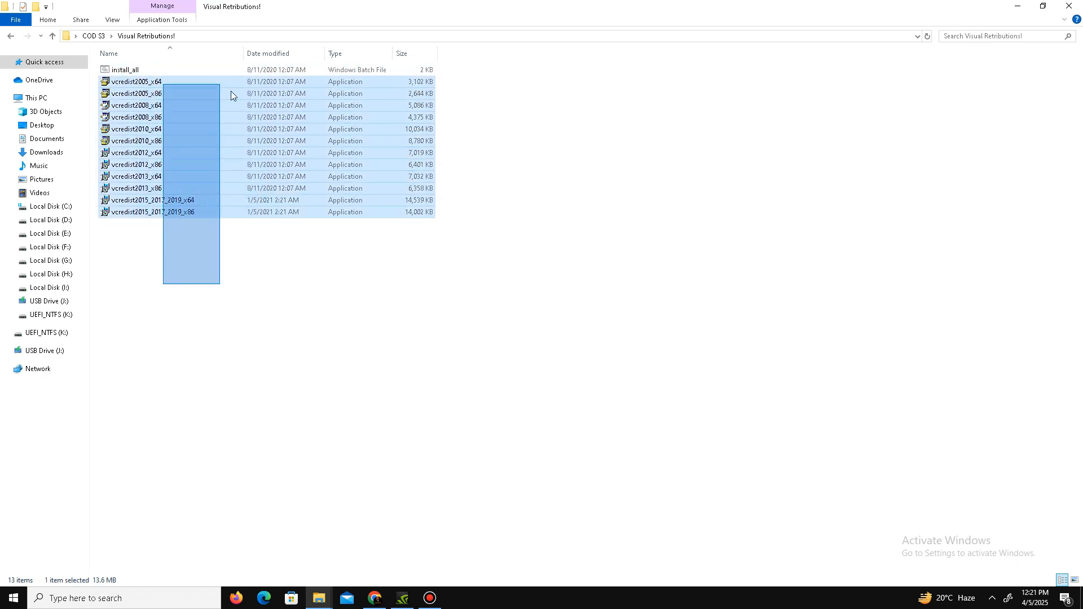
{"action": "left_click", "coordinate": [125, 68]}
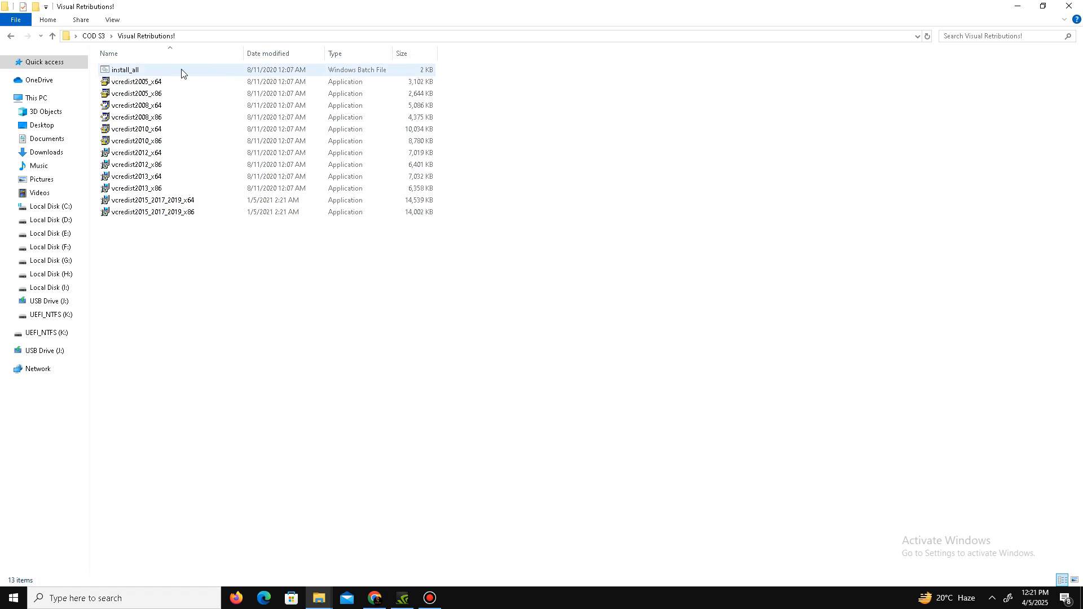
{"action": "double_click", "coordinate": [124, 69]}
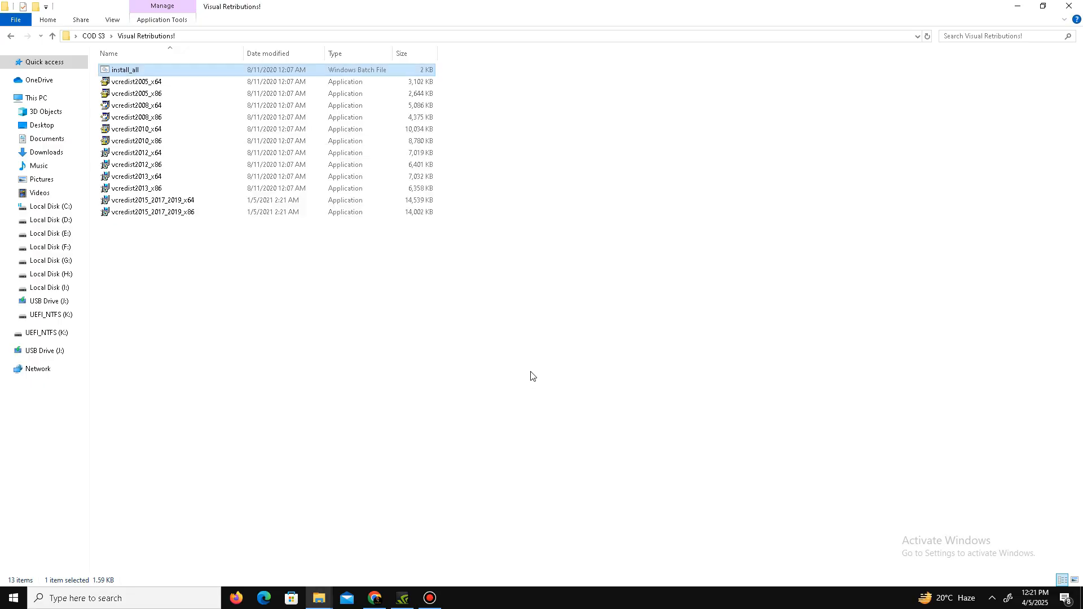
{"action": "key", "text": "ctrl+a"}
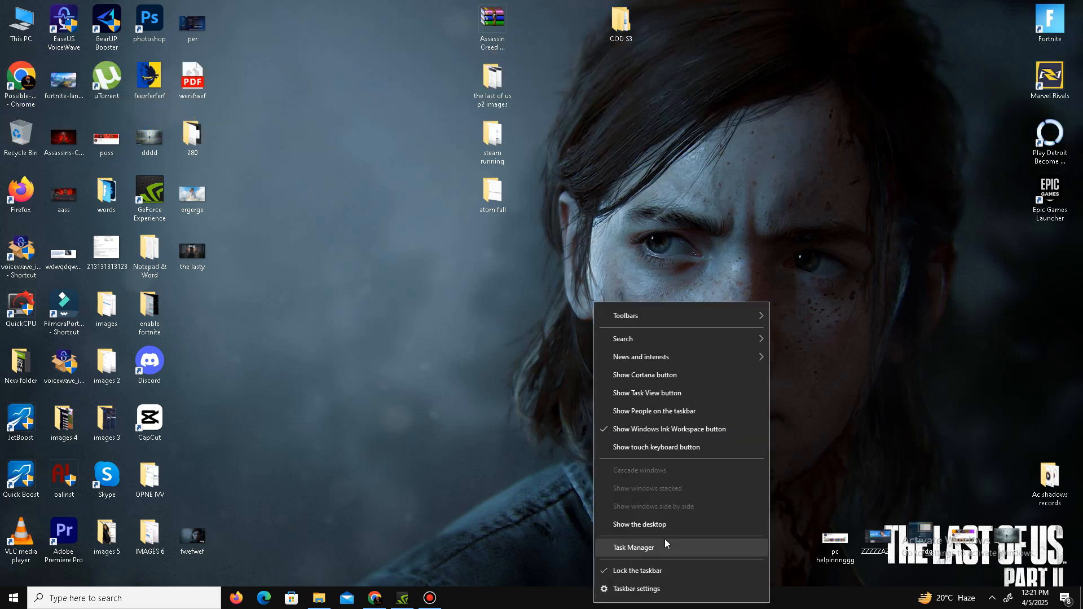
Show Task Manager's detailed process list and bring up actions for Desktop Window Manager
{"action": "left_click", "coordinate": [633, 547]}
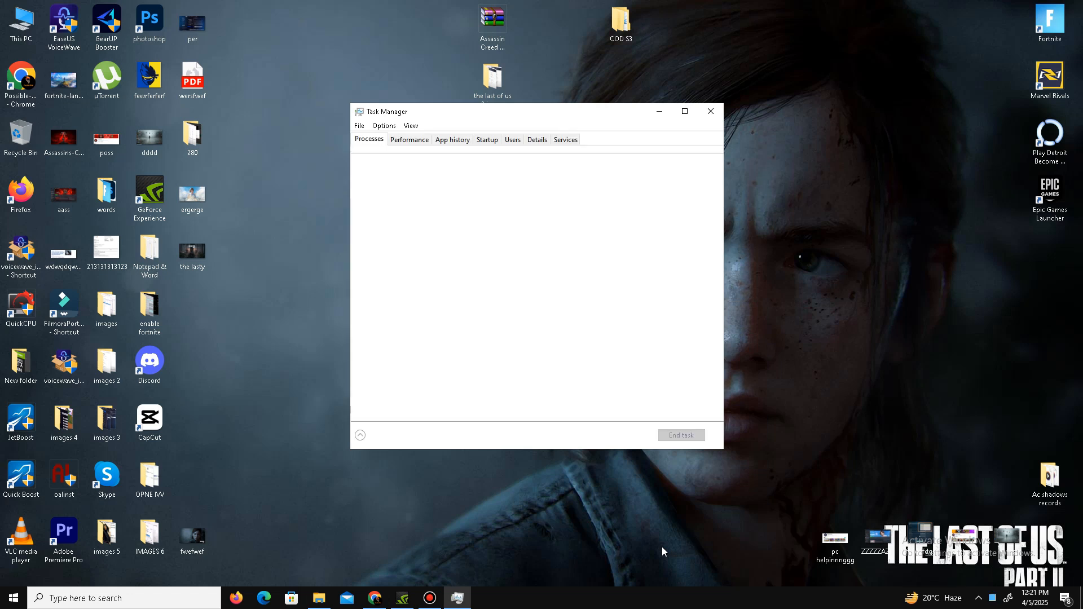
{"action": "left_click", "coordinate": [360, 435]}
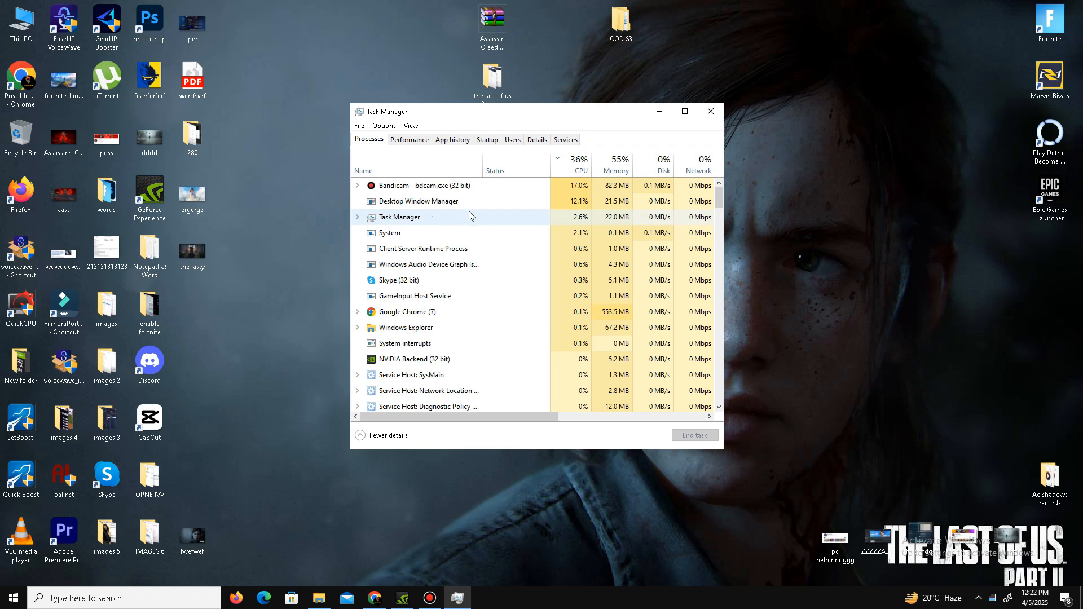
{"action": "right_click", "coordinate": [417, 201]}
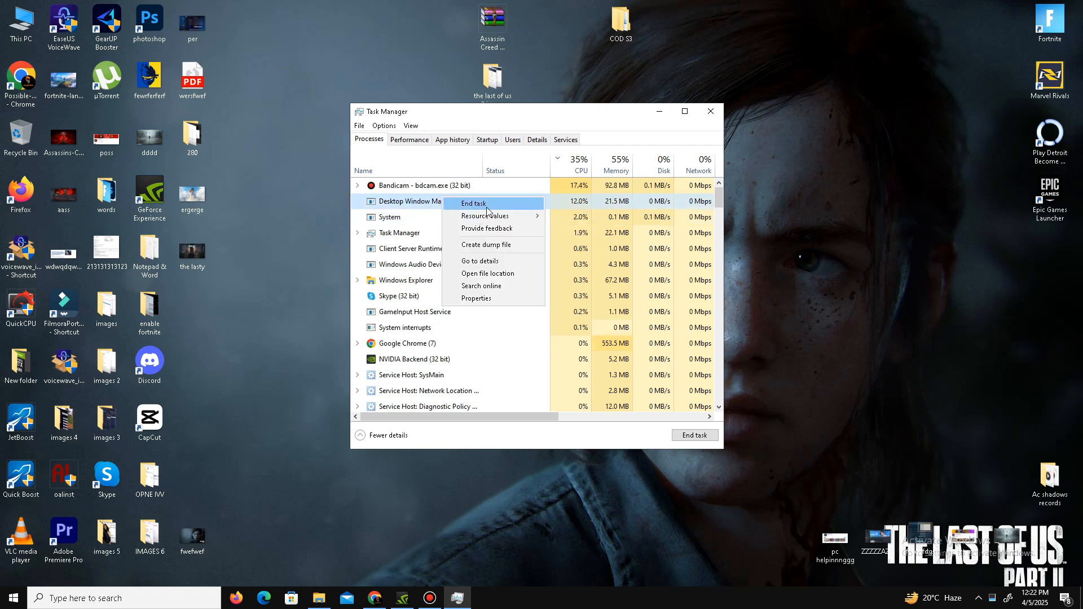